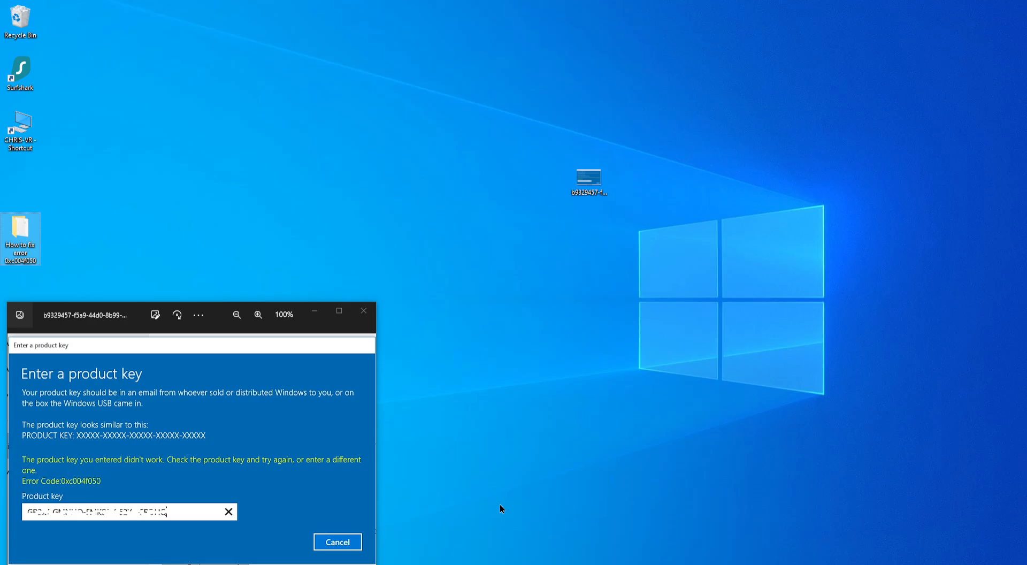
mouse_move(236, 372)
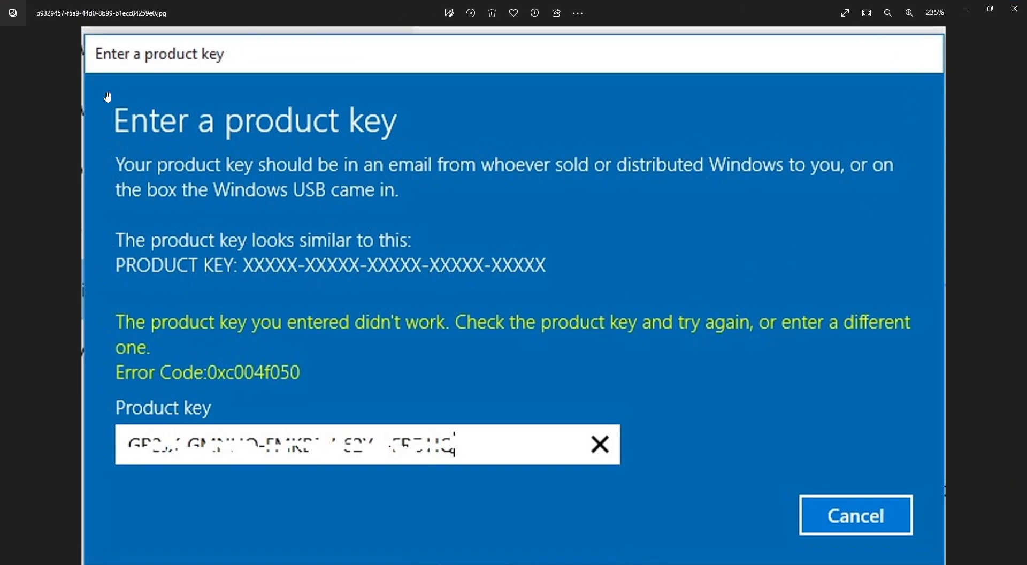
mouse_move(185, 163)
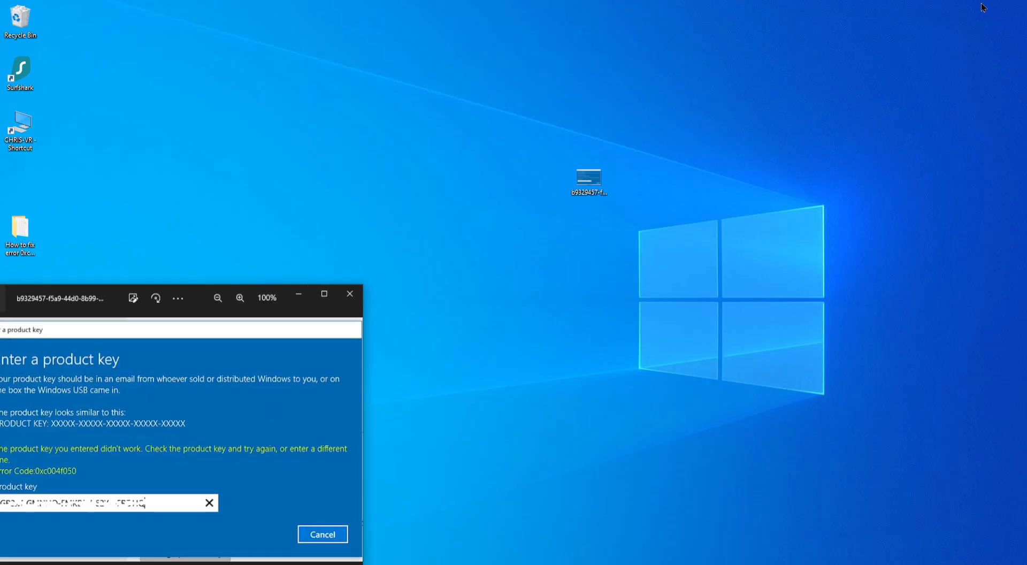
Launch Control Panel via Run 'control', then reach System and Security and the System information page.
click(322, 534)
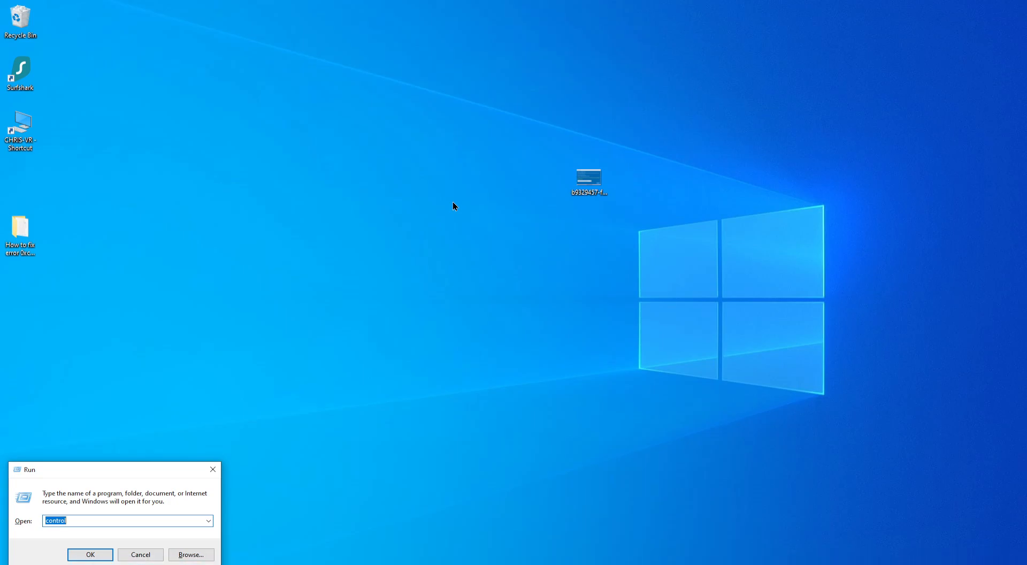
click(90, 554)
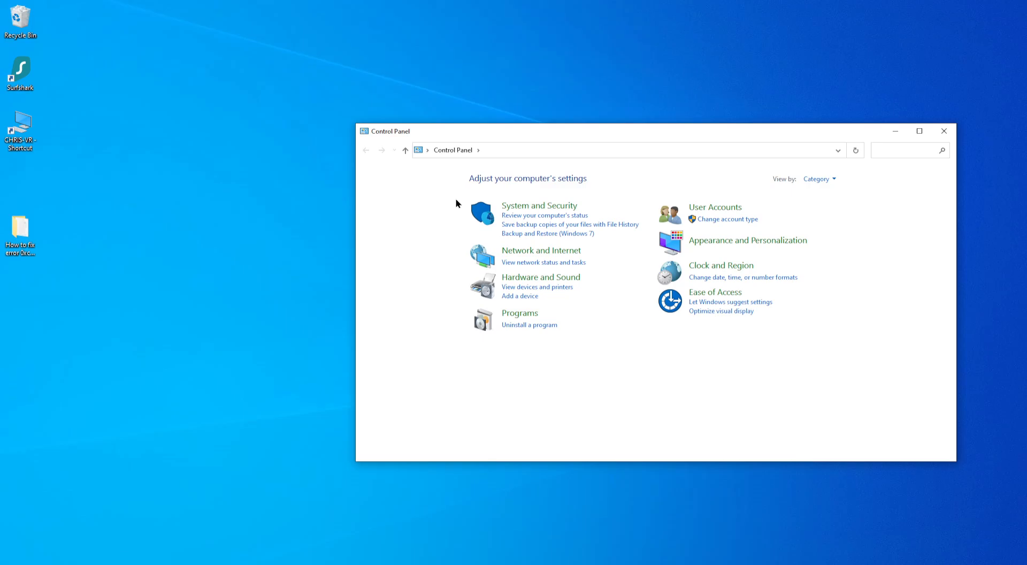
click(539, 206)
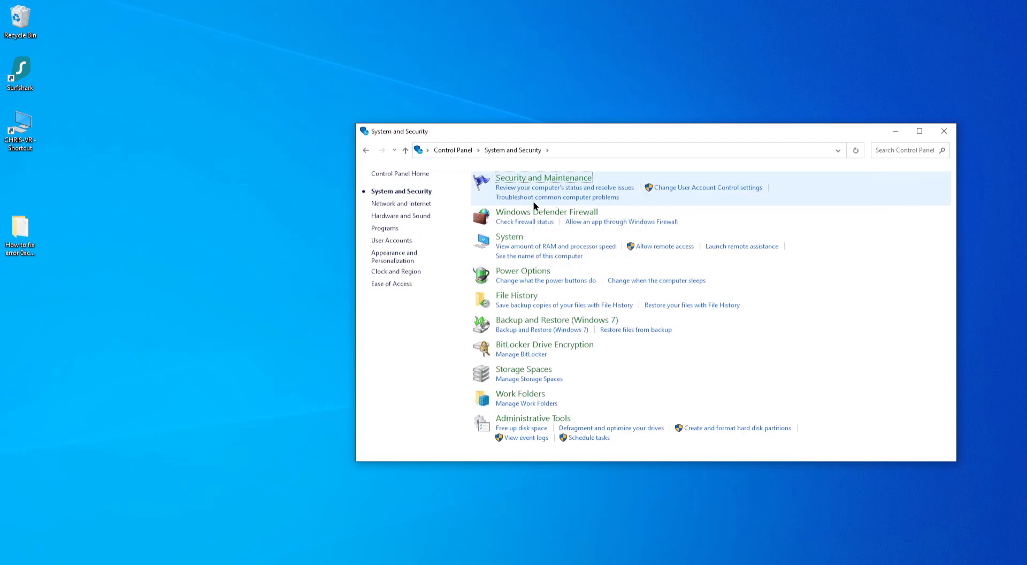
mouse_move(514, 243)
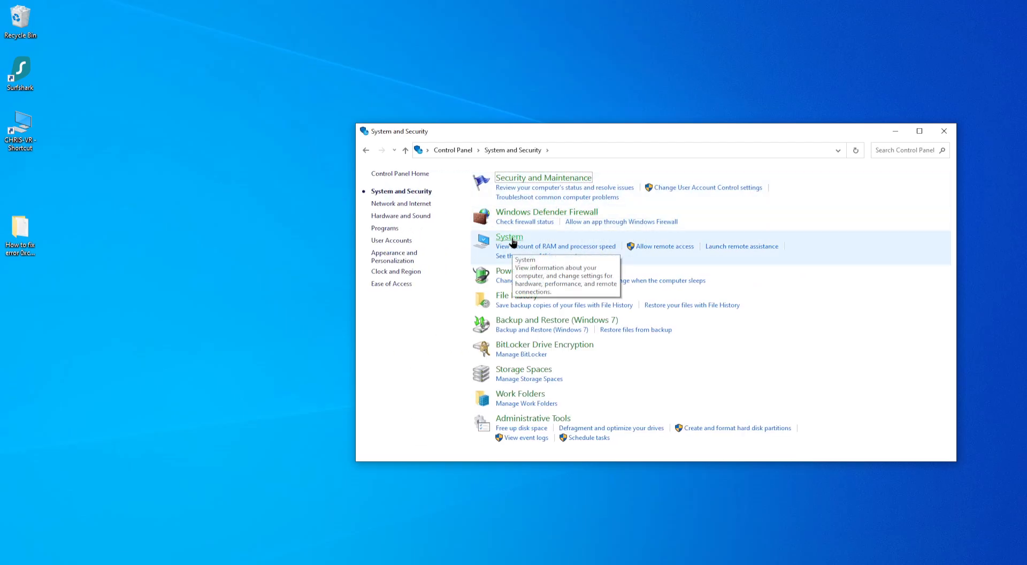
click(509, 237)
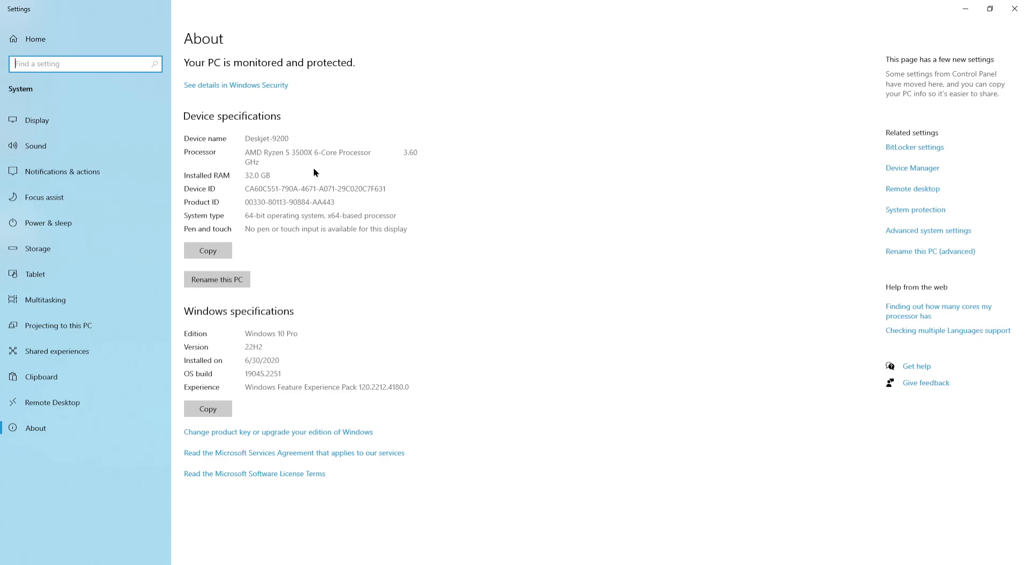
mouse_move(380, 360)
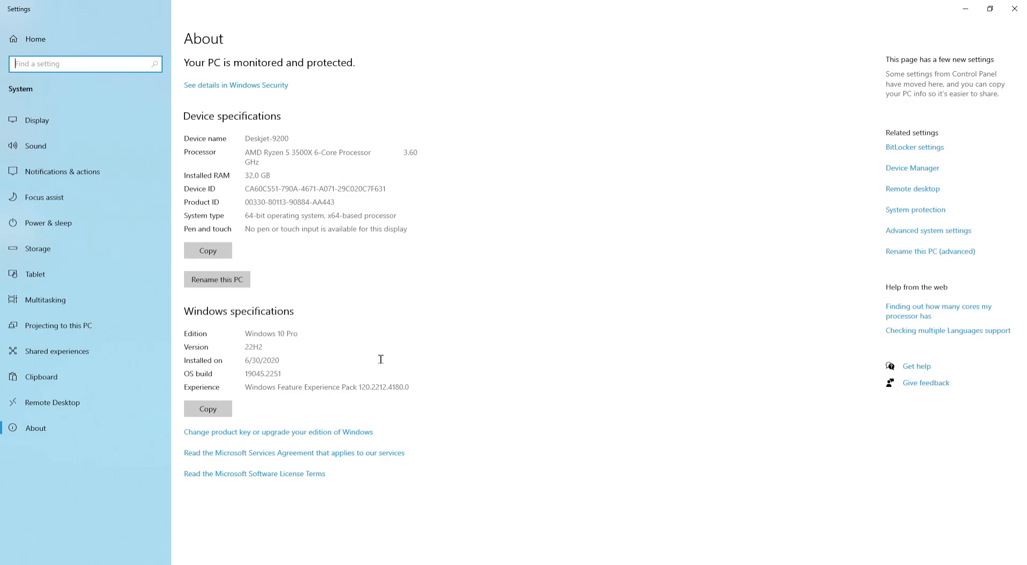
mouse_move(223, 309)
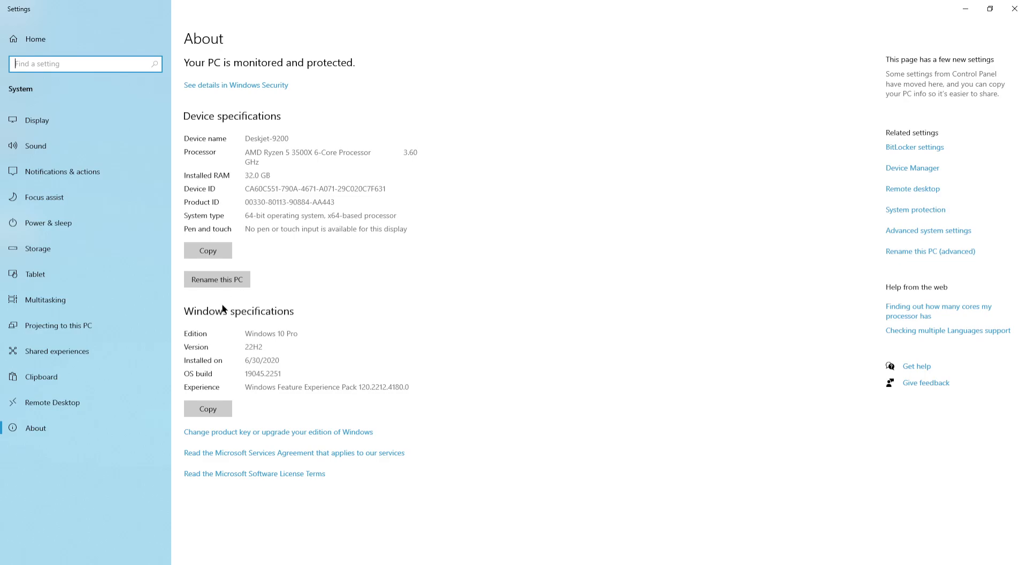
mouse_move(298, 436)
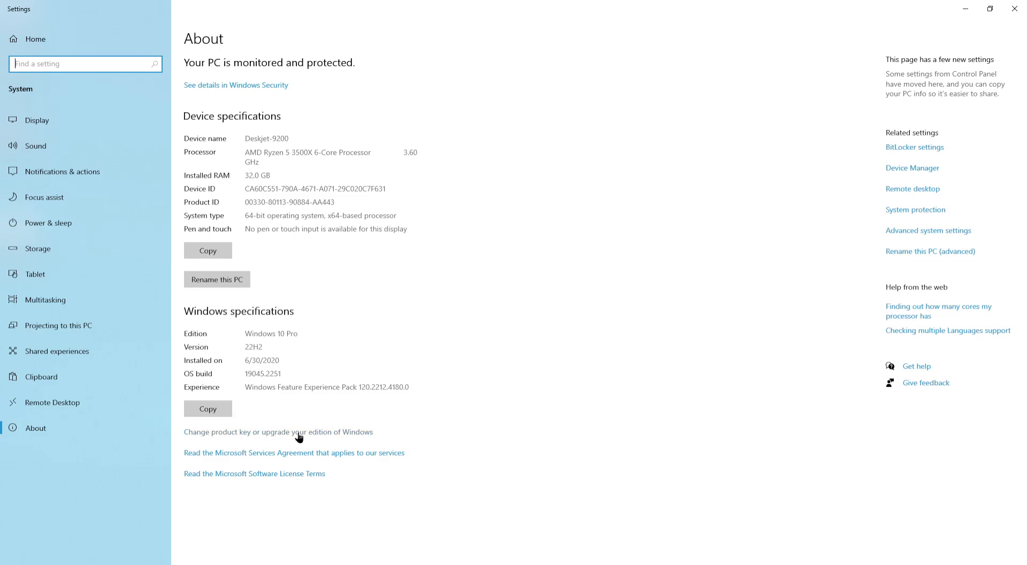
From About, follow 'Change product key or upgrade your edition' and start entering a different product key.
click(276, 432)
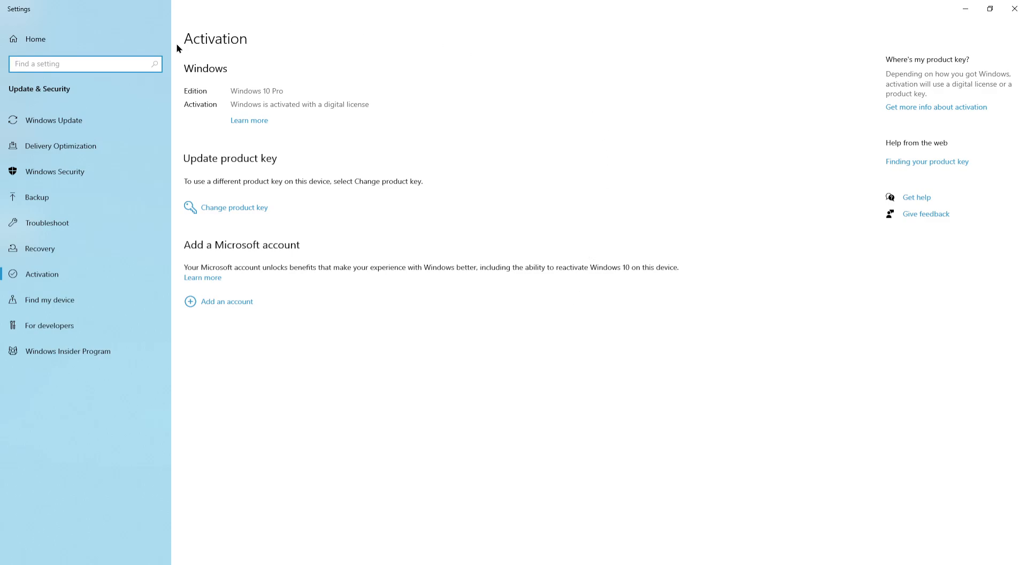
mouse_move(225, 238)
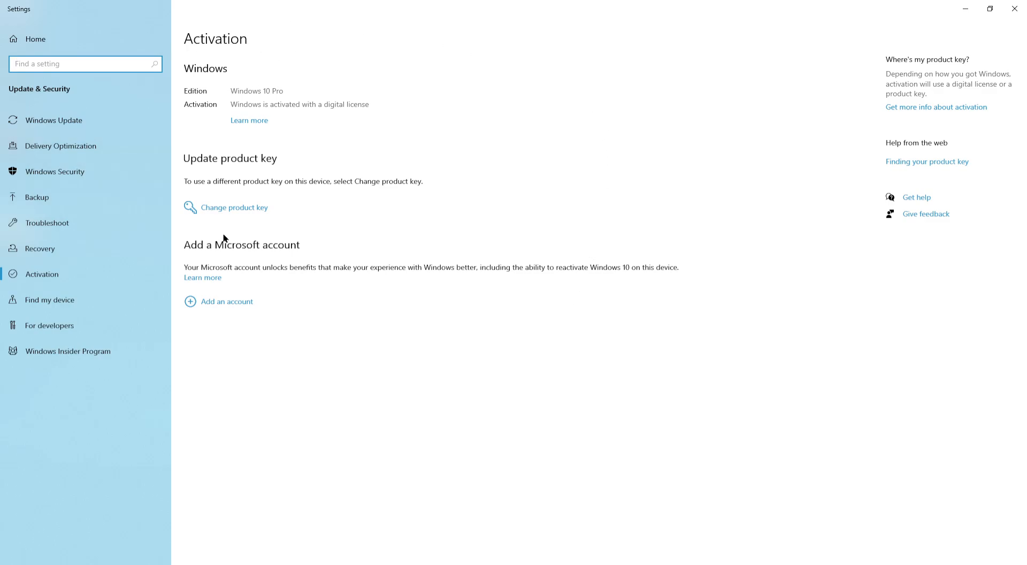
click(234, 207)
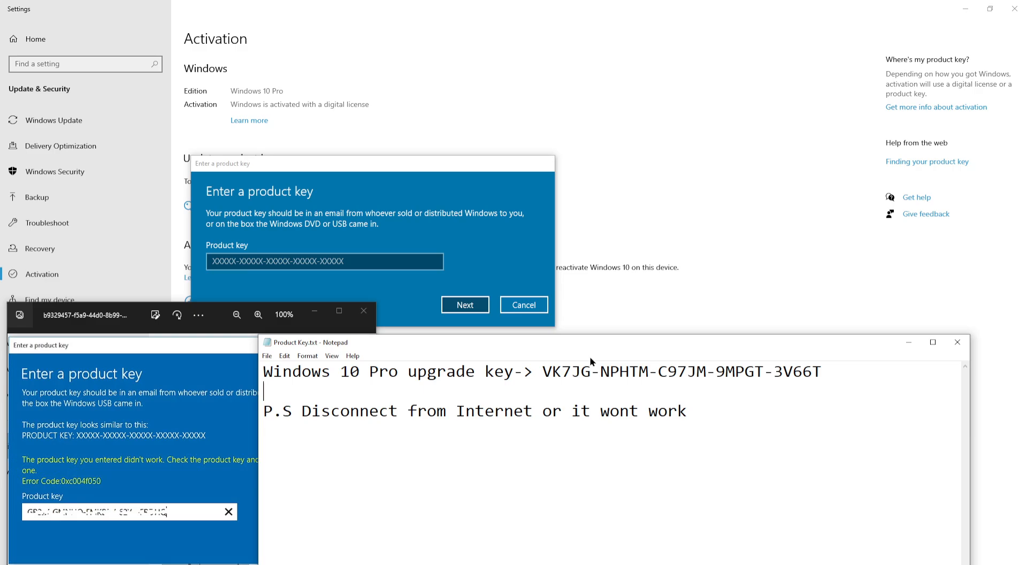
mouse_move(577, 354)
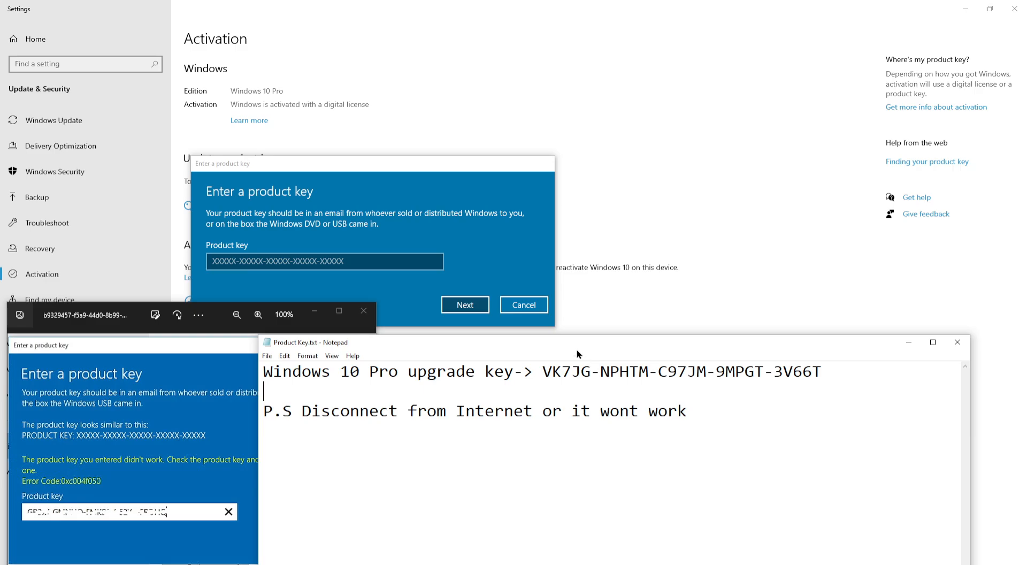